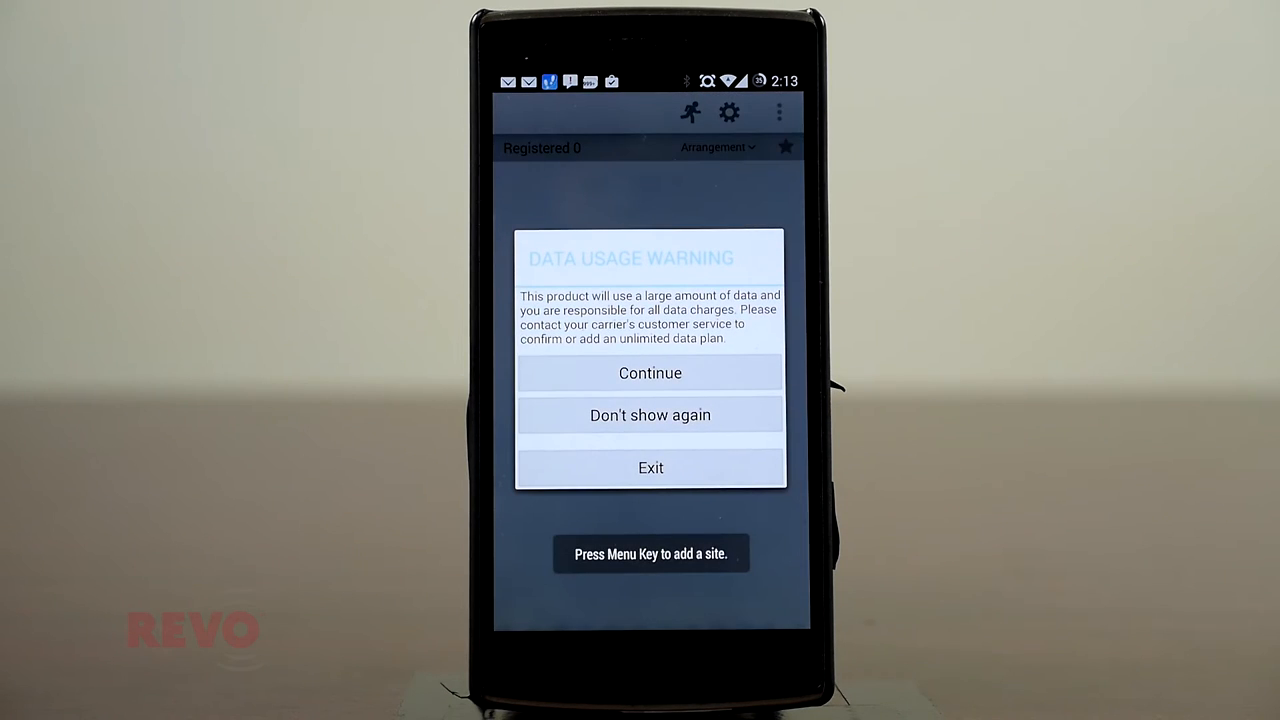
Switch CAM5's Use setting from Covert 1 to Normal in the camera table
click(650, 372)
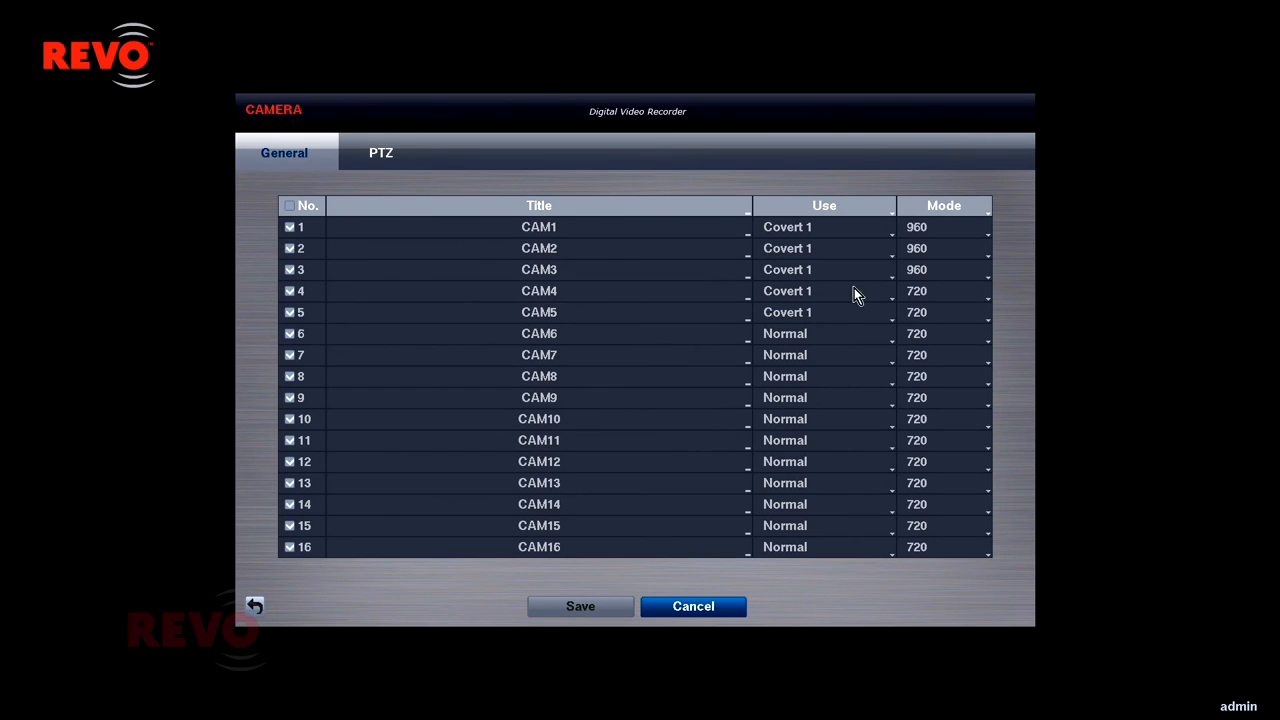
click(823, 311)
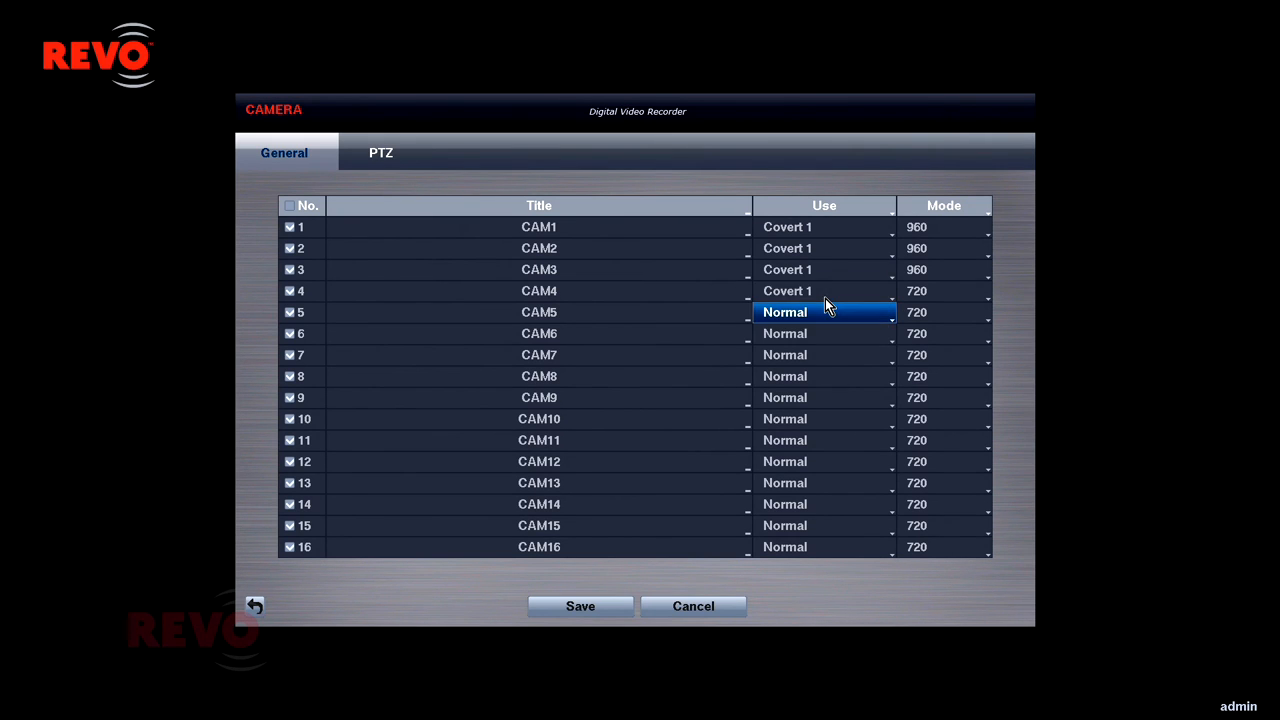